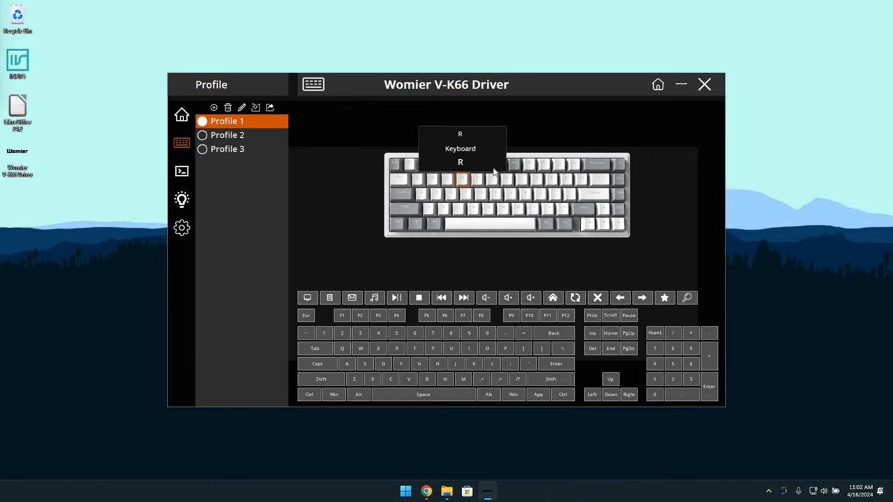
mouse_move(584, 173)
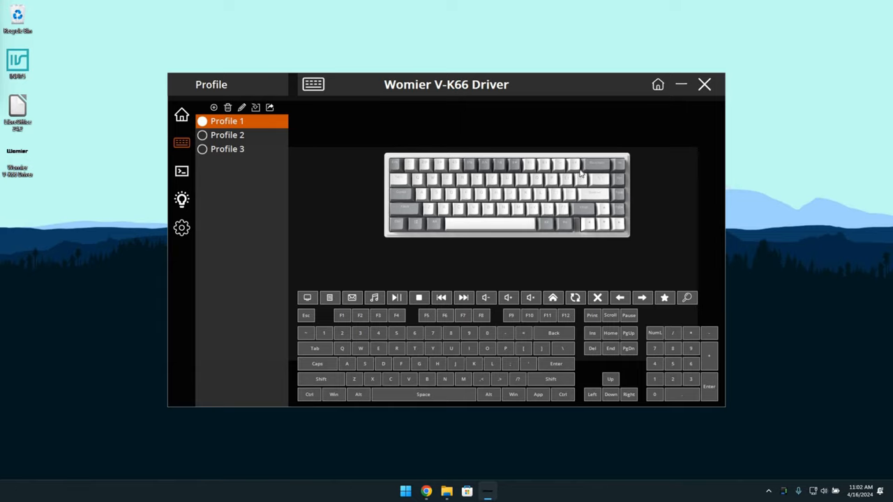
- Dismiss the key assignment popup and switch to the Macro page showing an empty macro list
click(618, 166)
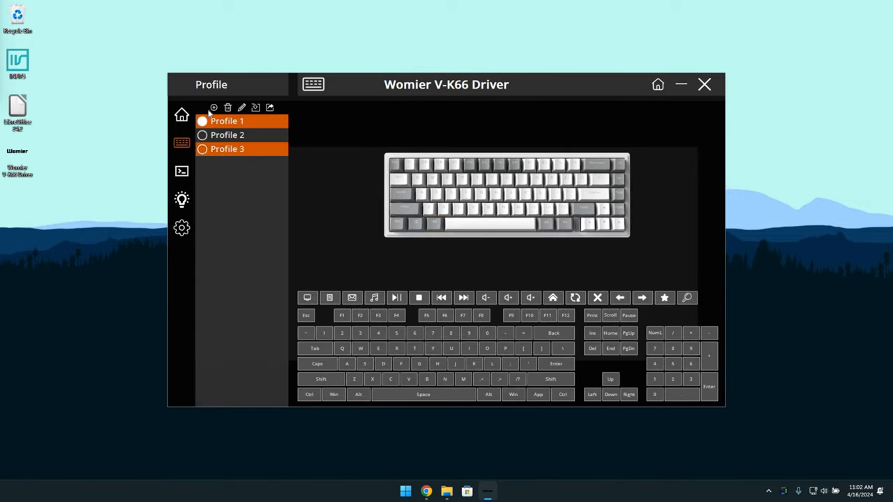
click(181, 170)
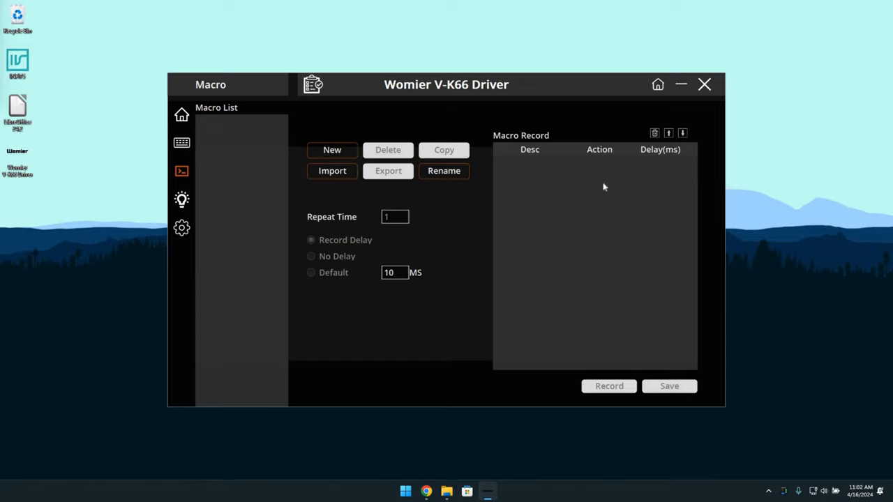
- Switch to the Light page showing the Neon stream effect at brightness 5, speed 4
click(332, 151)
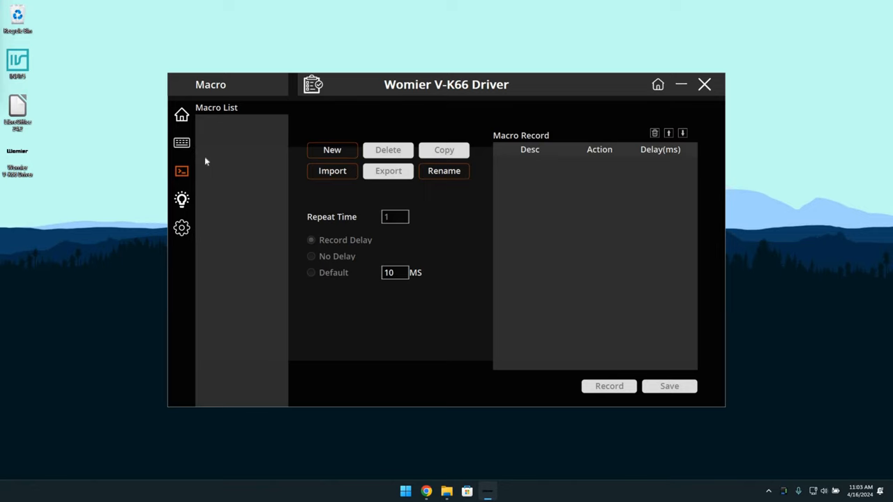
click(182, 200)
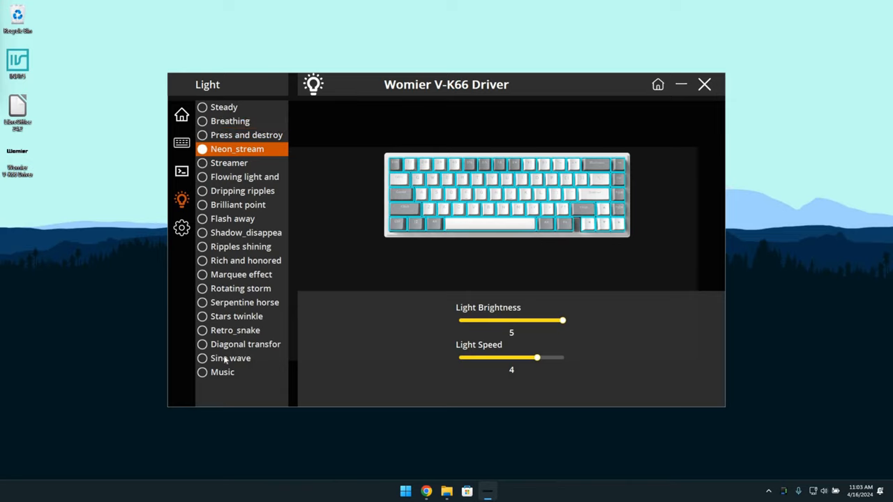
- Cycle through Sine wave, Steady, diagonal transform, Serpentine horse, Streamer and Music, ending on Sine wave
click(230, 357)
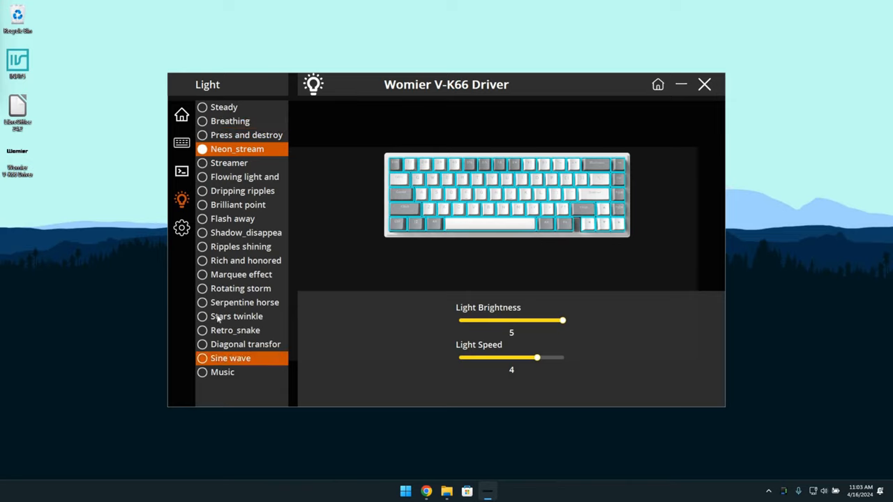
click(223, 106)
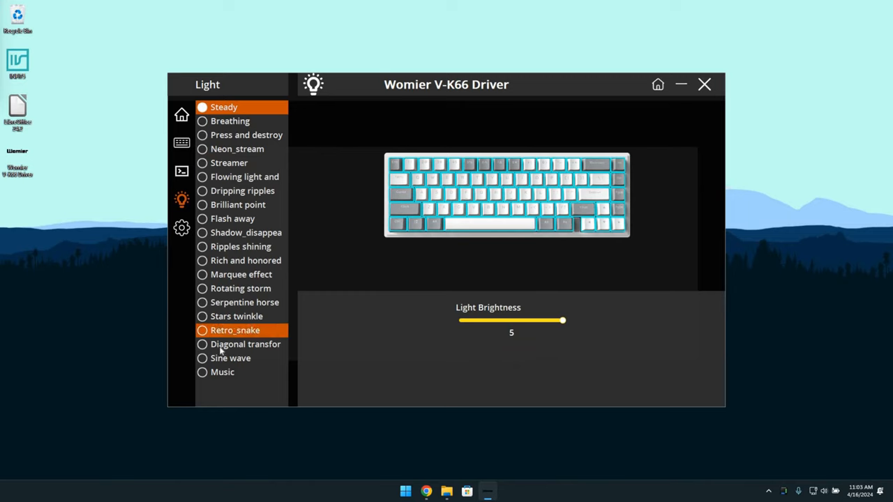
click(246, 343)
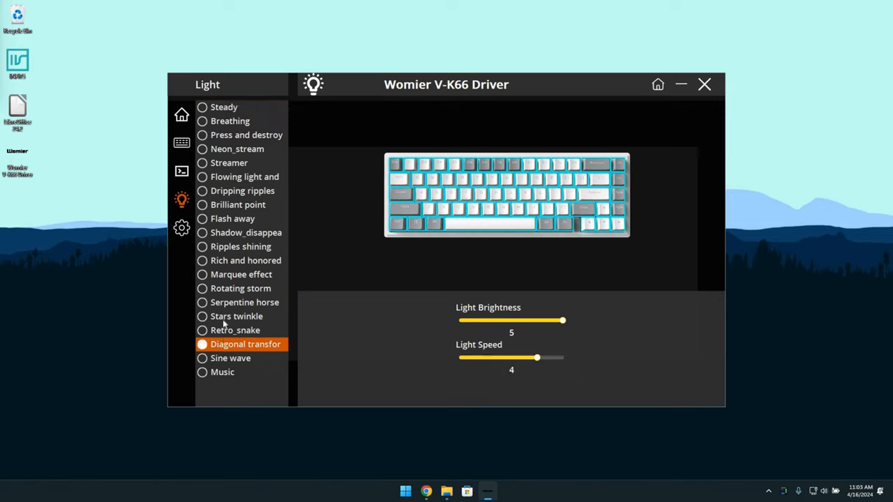
click(237, 316)
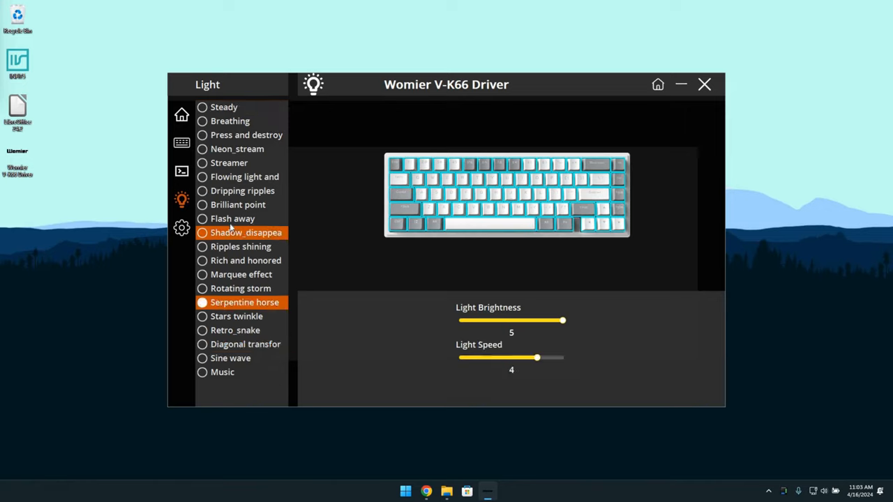
click(229, 162)
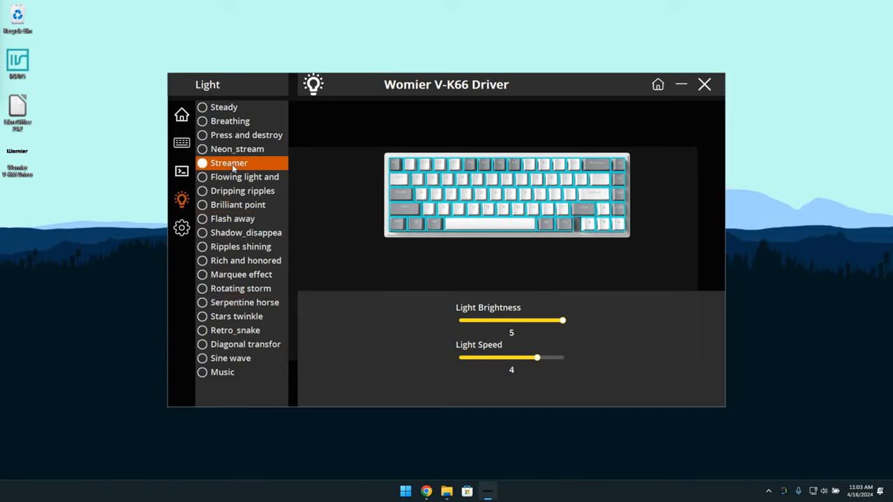
click(222, 371)
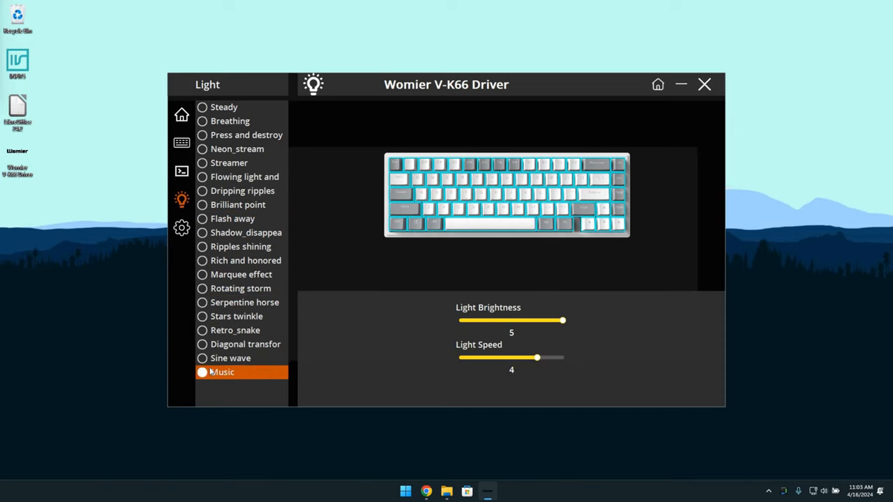
click(230, 357)
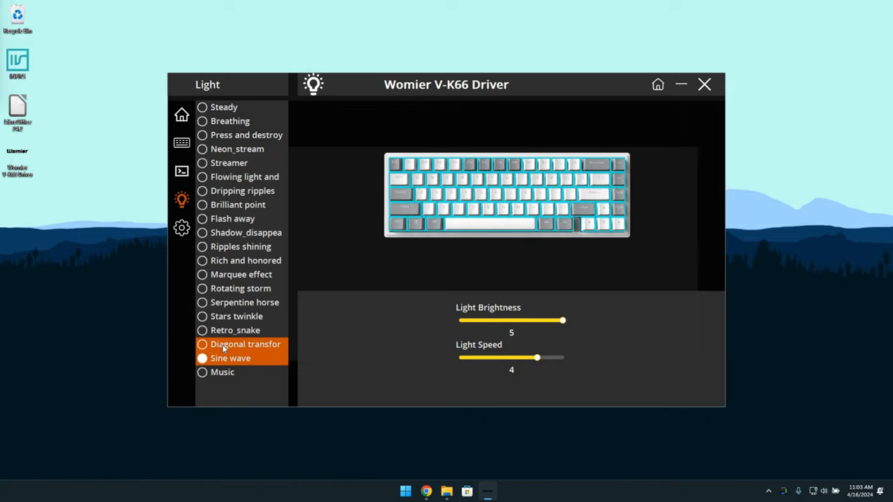